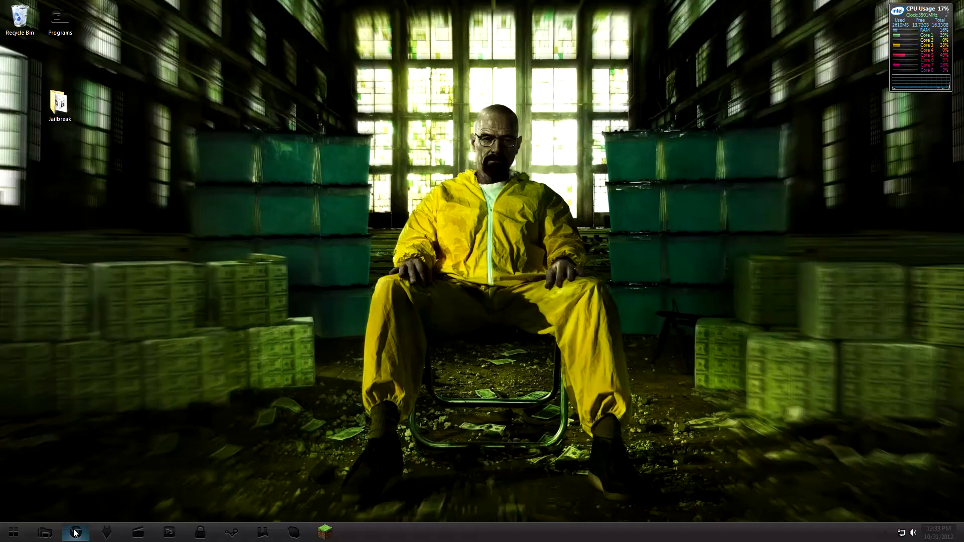
# Launch Google Chrome from the taskbar to reach the Dev-Team Blog post
pyautogui.click(75, 533)
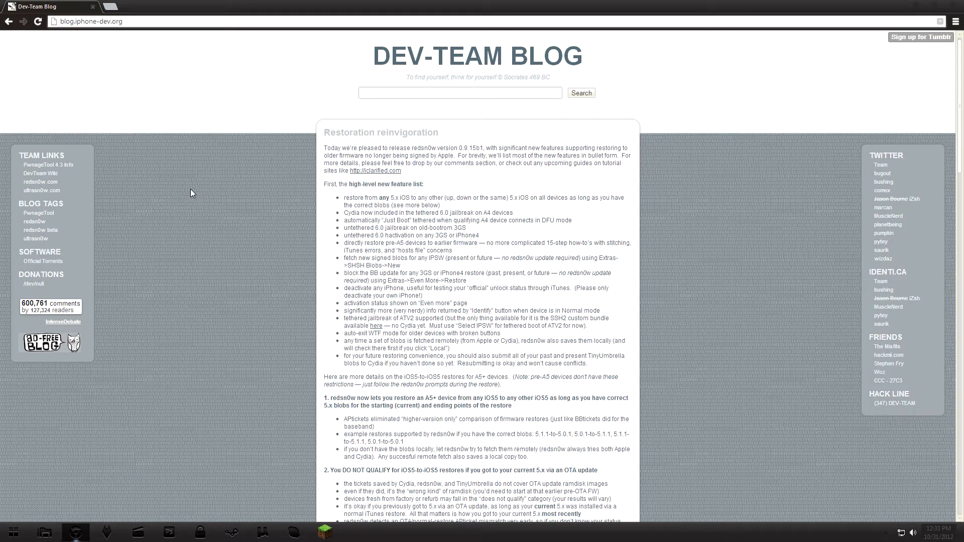
# Scroll to the end of the blog post showing the redsn0w 0.9.15b2 OS X and Windows links
pyautogui.scroll(-3)
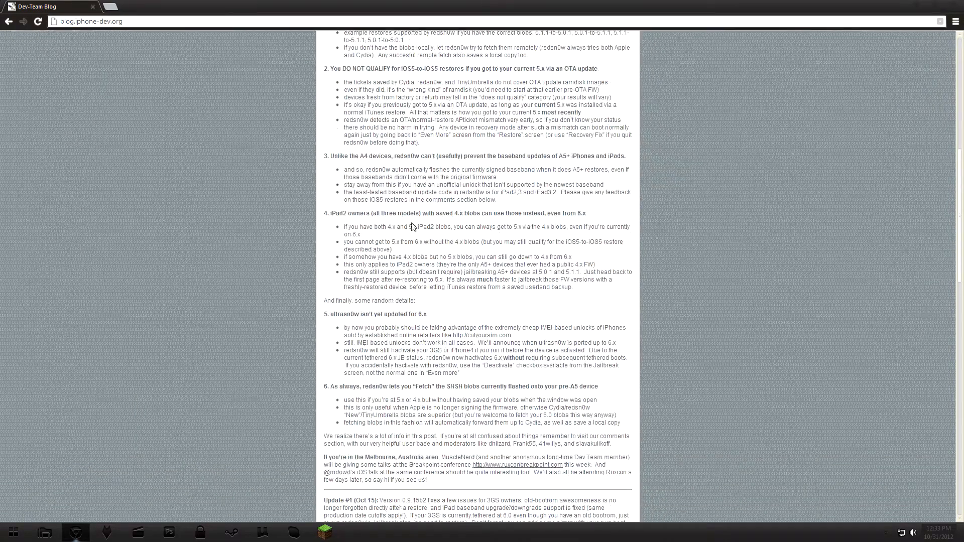
pyautogui.scroll(-3)
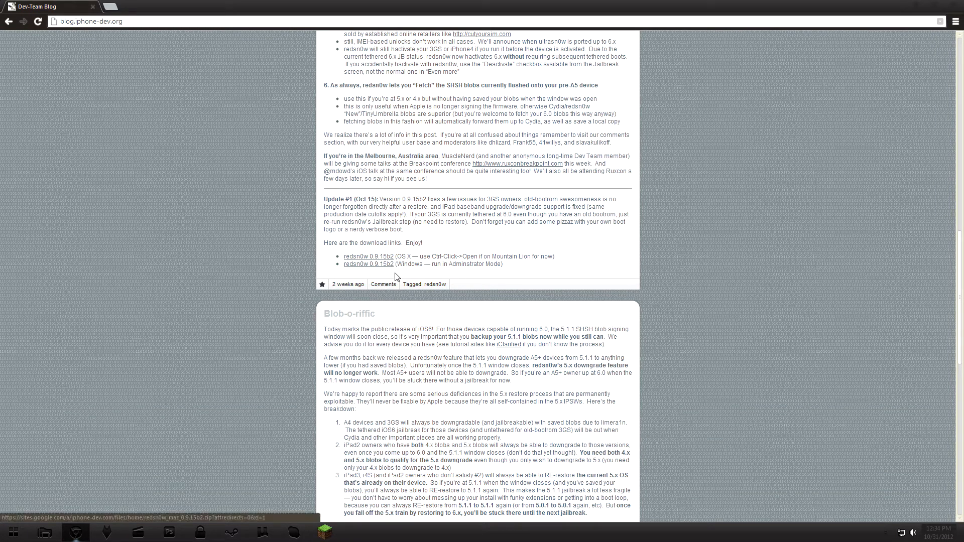
pyautogui.moveTo(801, 168)
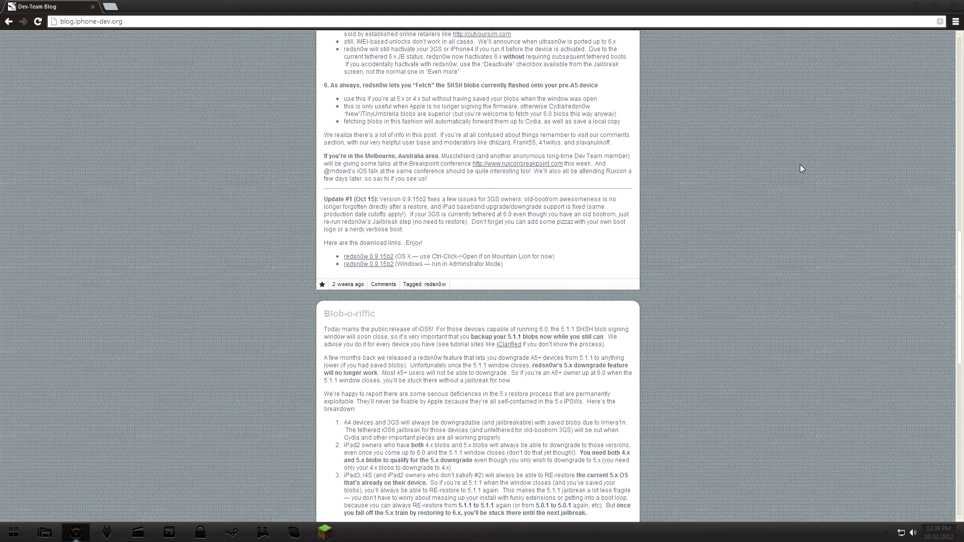
pyautogui.moveTo(919, 6)
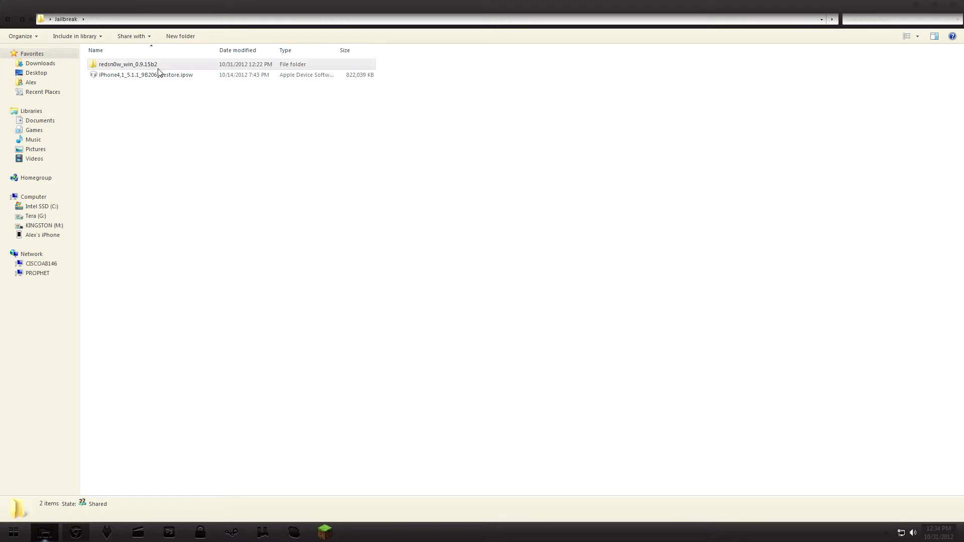
# Open the redsn0w_win_0.9.15b2 folder and run redsn0w.exe as administrator
pyautogui.doubleClick(127, 64)
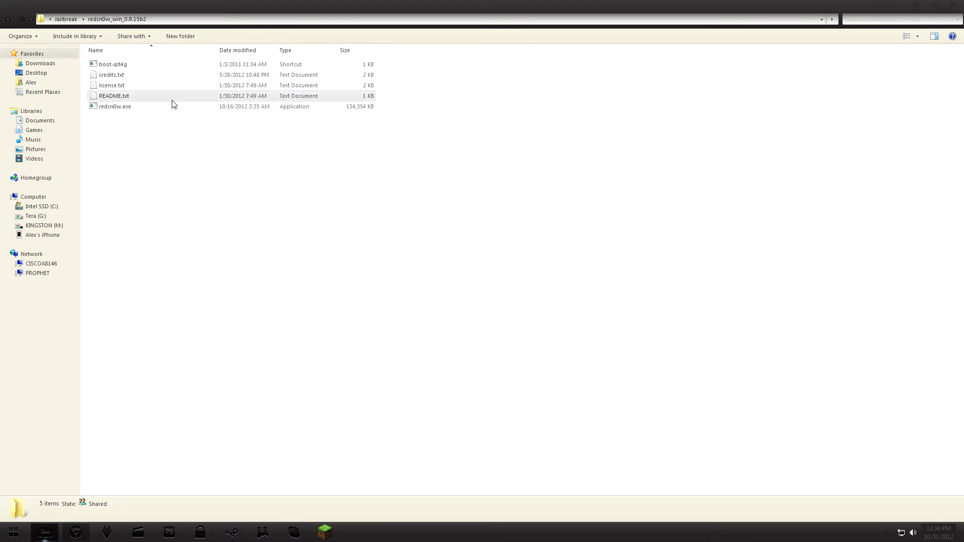
pyautogui.click(115, 106)
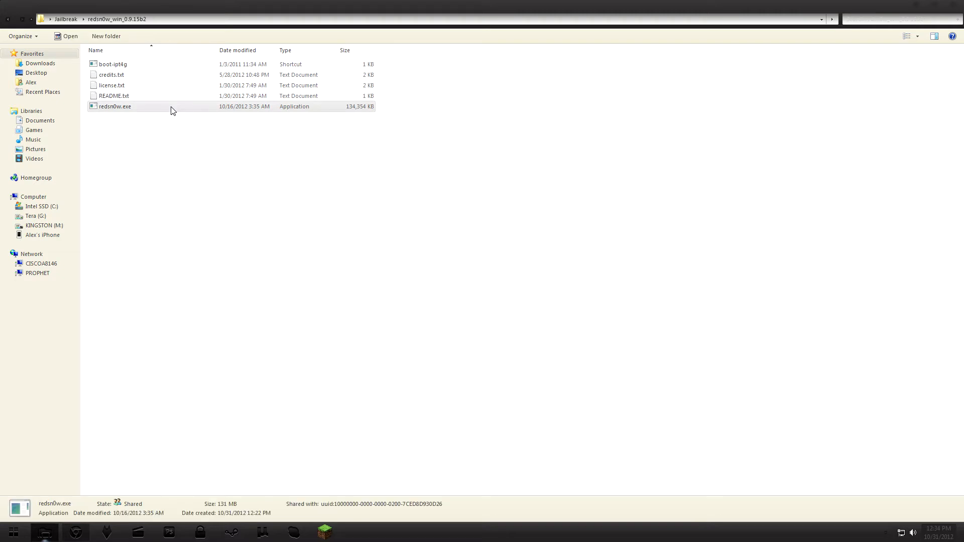
pyautogui.rightClick(115, 106)
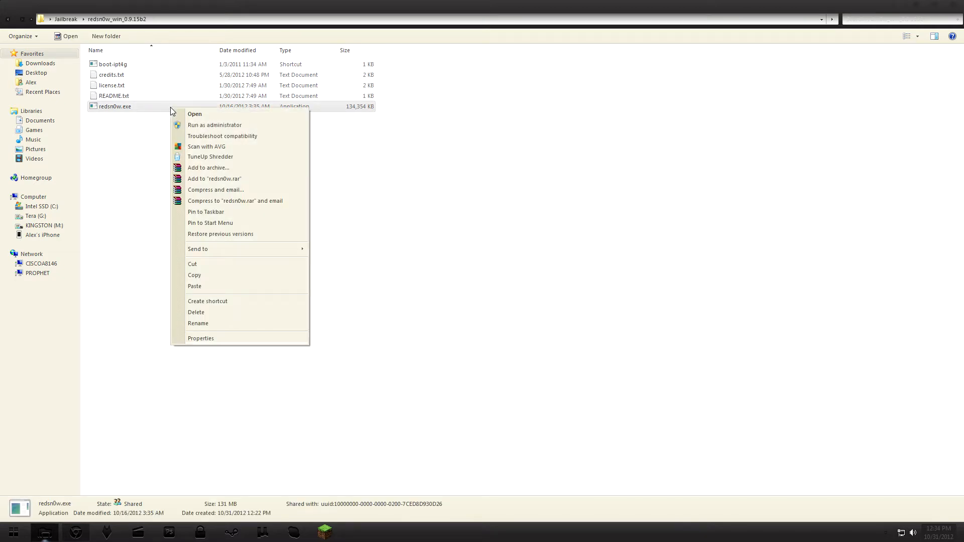
pyautogui.click(194, 114)
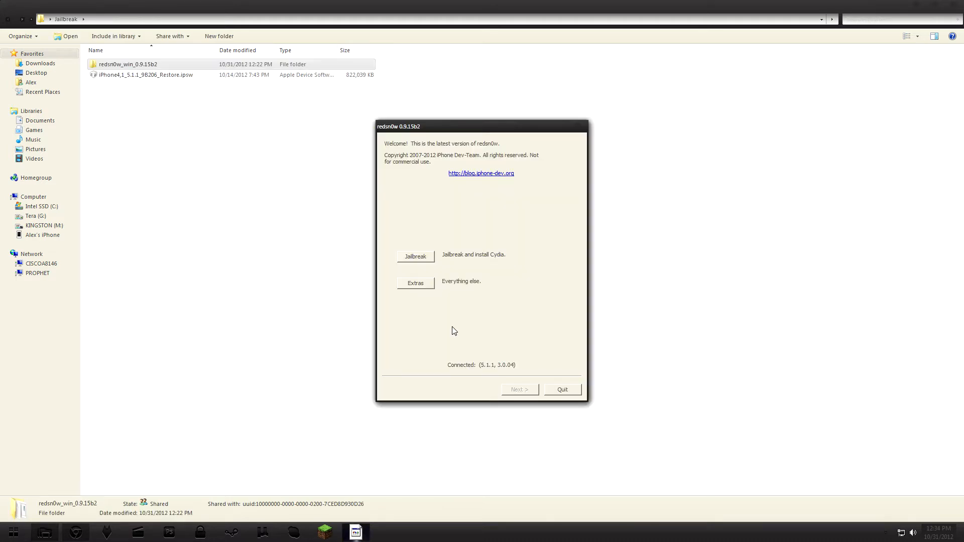
pyautogui.moveTo(417, 206)
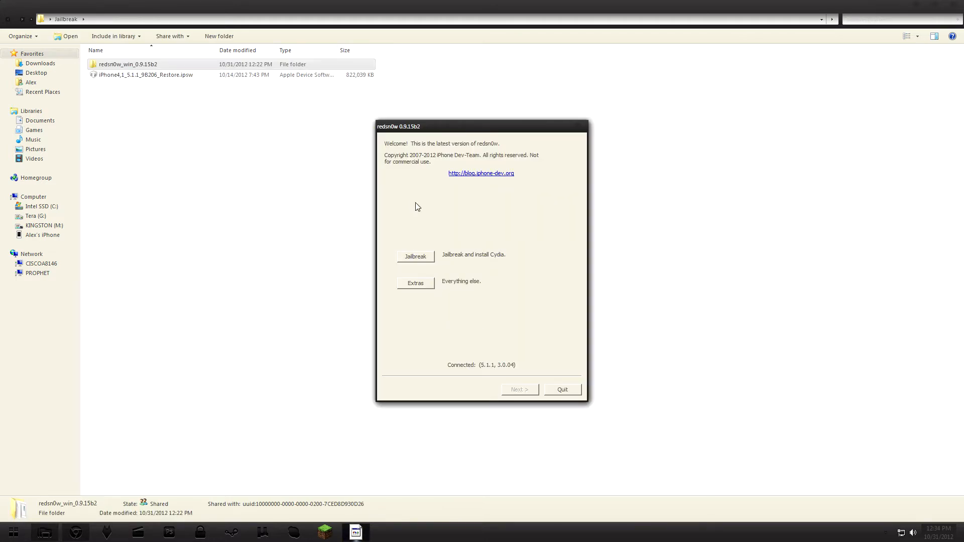
pyautogui.moveTo(480, 380)
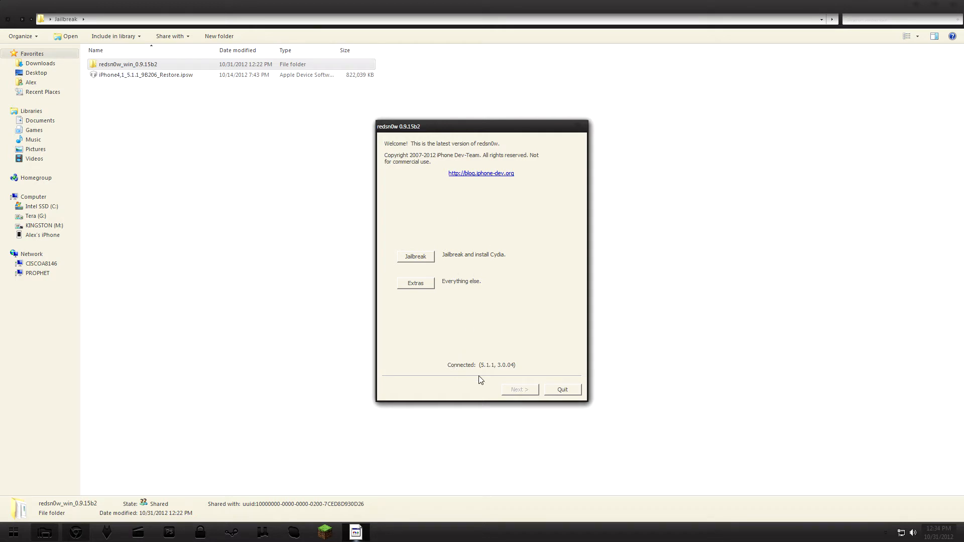
pyautogui.moveTo(487, 376)
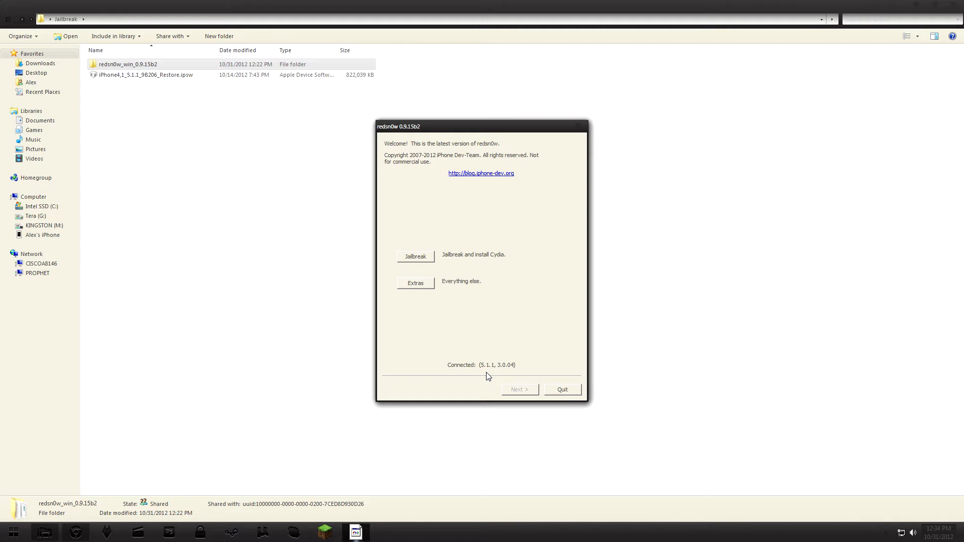
pyautogui.moveTo(483, 309)
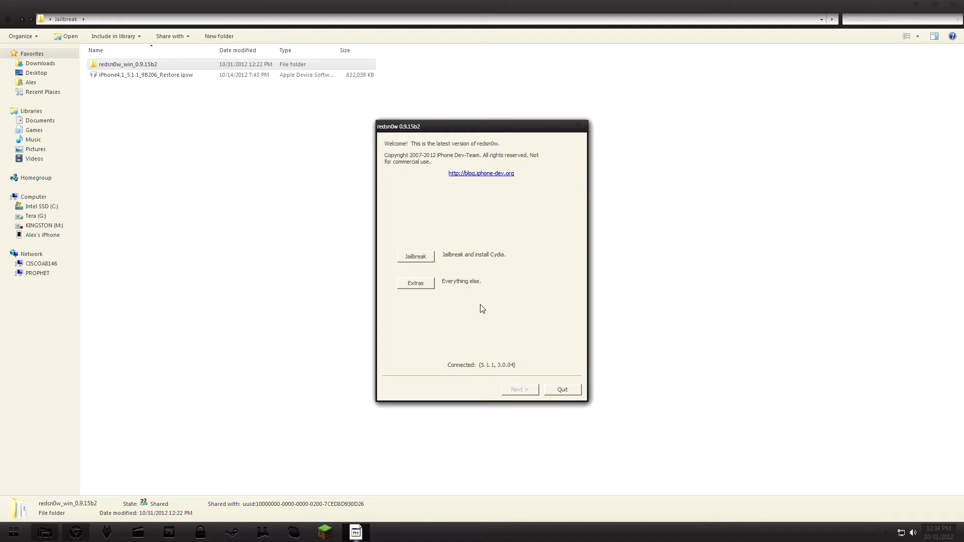
# Run the redsn0w Jailbreak on the connected iPhone and dismiss the succeeded dialog with OK
pyautogui.click(415, 257)
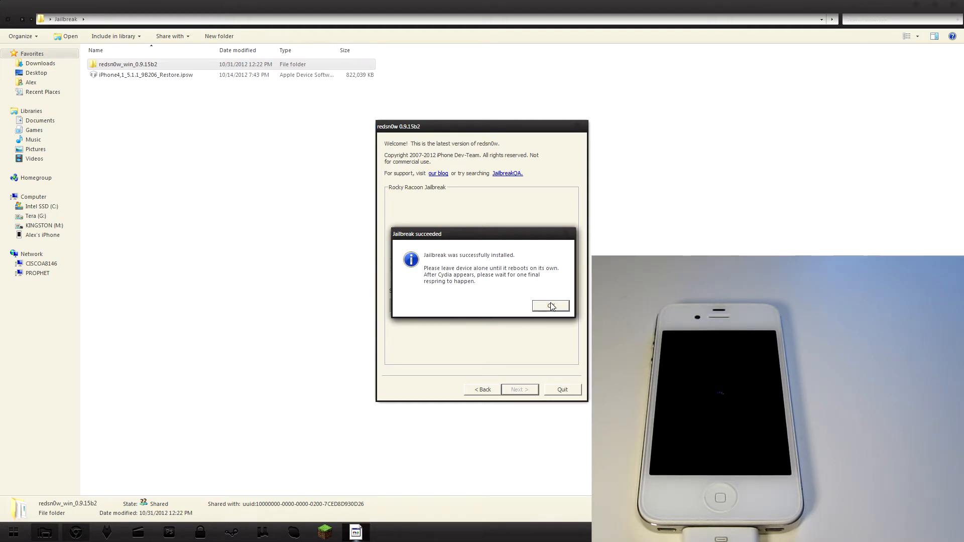
pyautogui.click(549, 306)
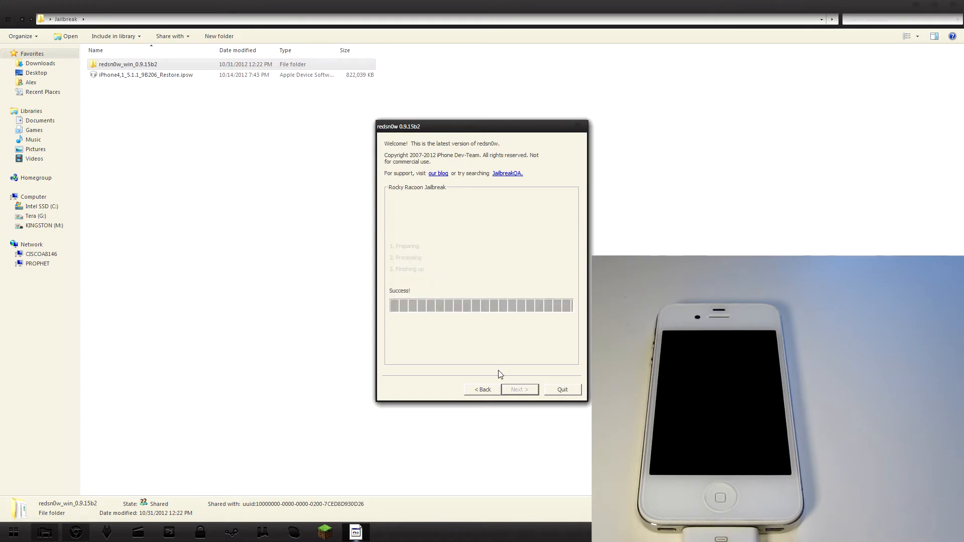